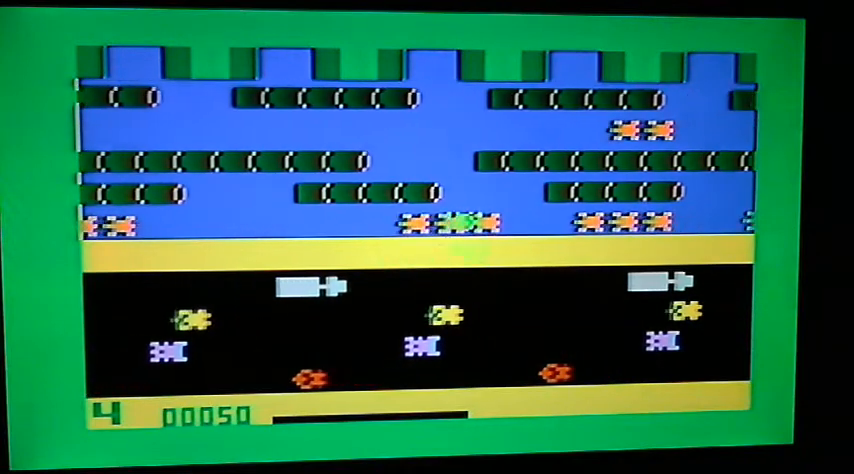
{"action": "key", "text": "Up"}
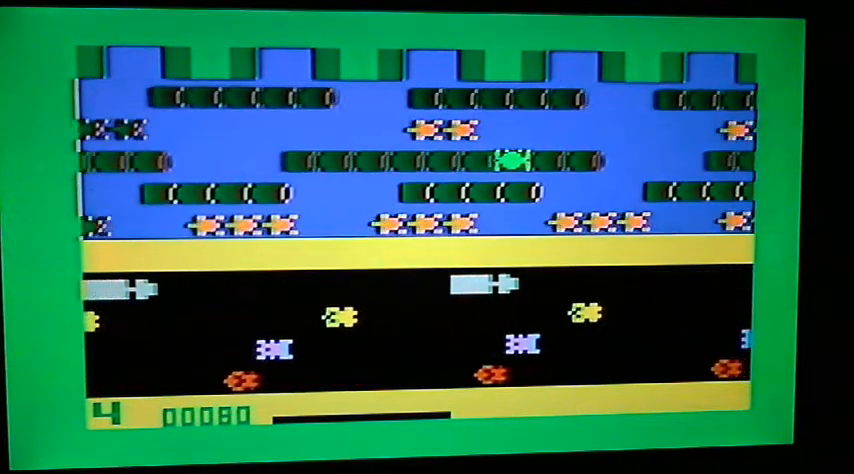